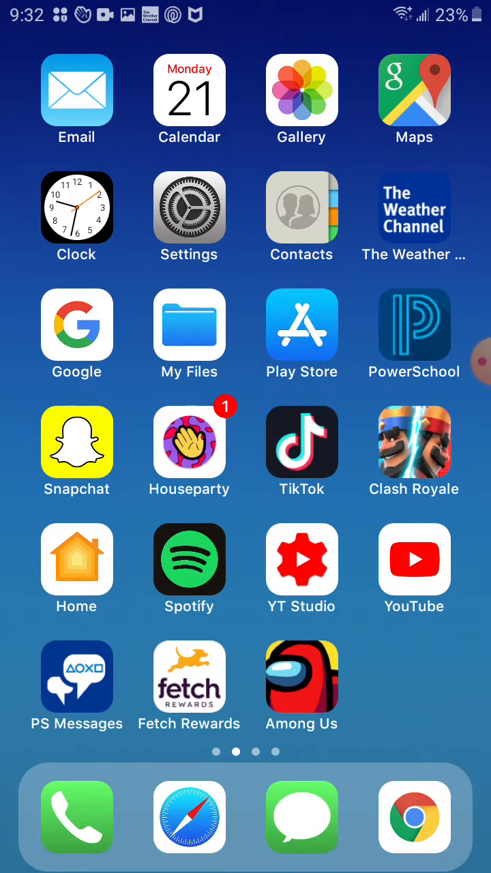
Search Settings for 'date' to reach the General management page.
left_click(189, 208)
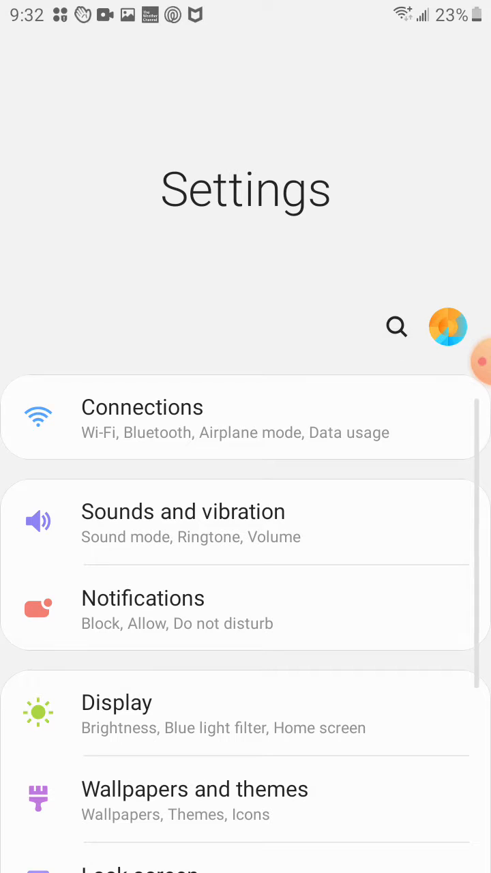
left_click(396, 326)
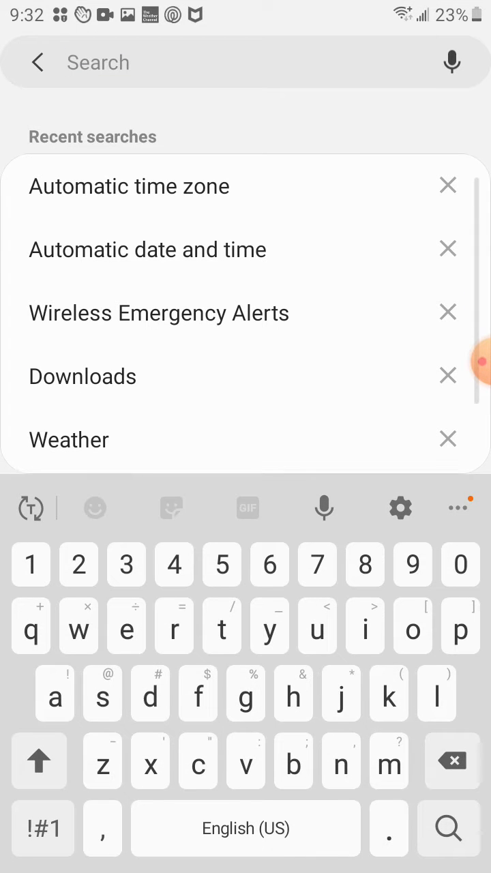
type("da")
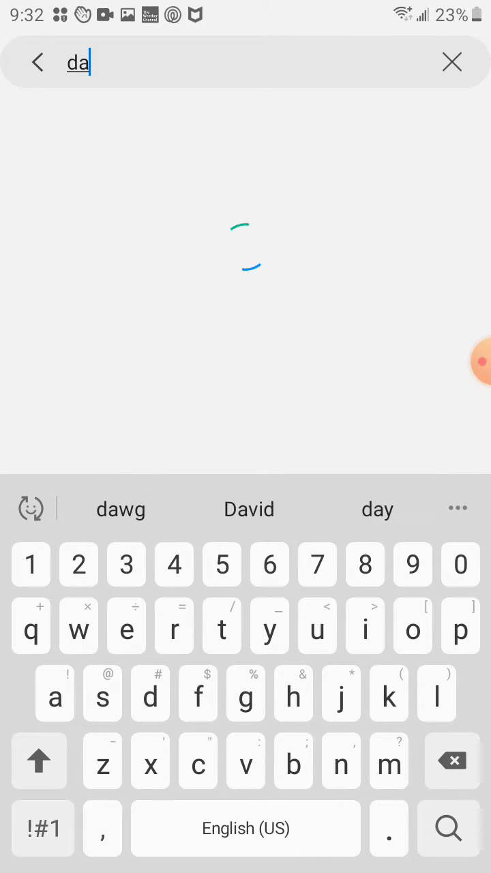
type("te")
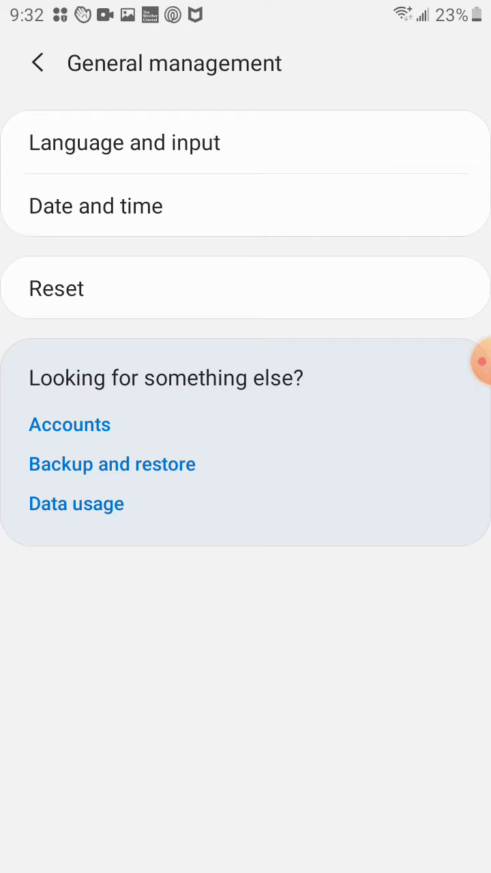
Turn off automatic date and time and set the date to October 31, 2019.
left_click(96, 205)
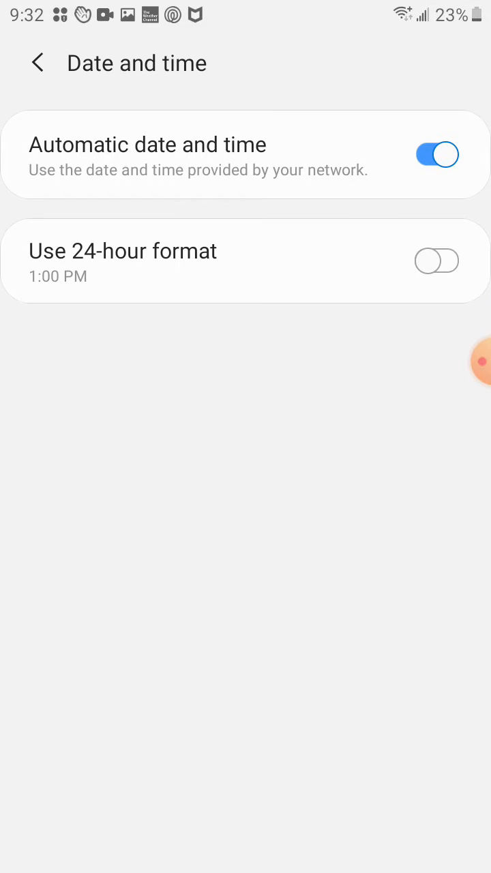
left_click(436, 154)
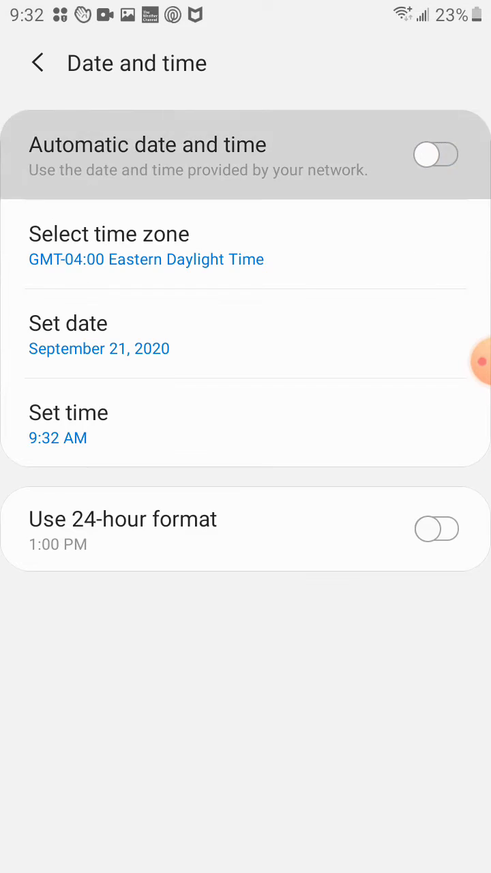
left_click(99, 334)
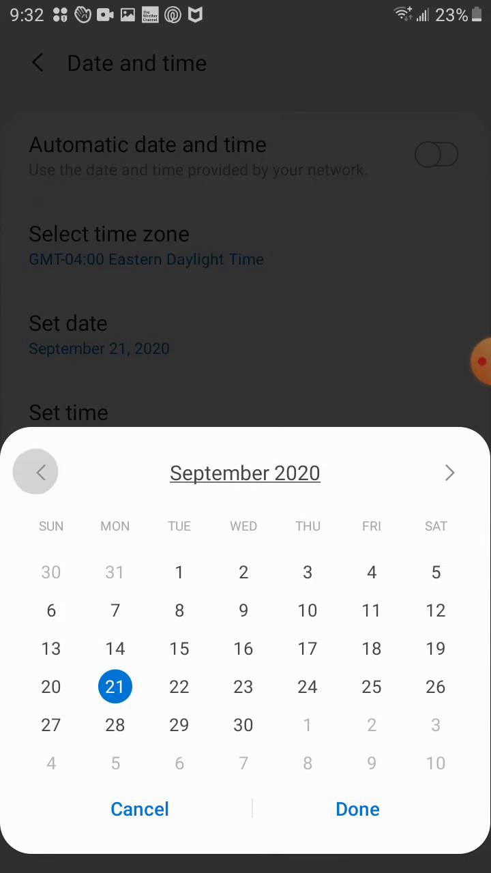
left_click(39, 472)
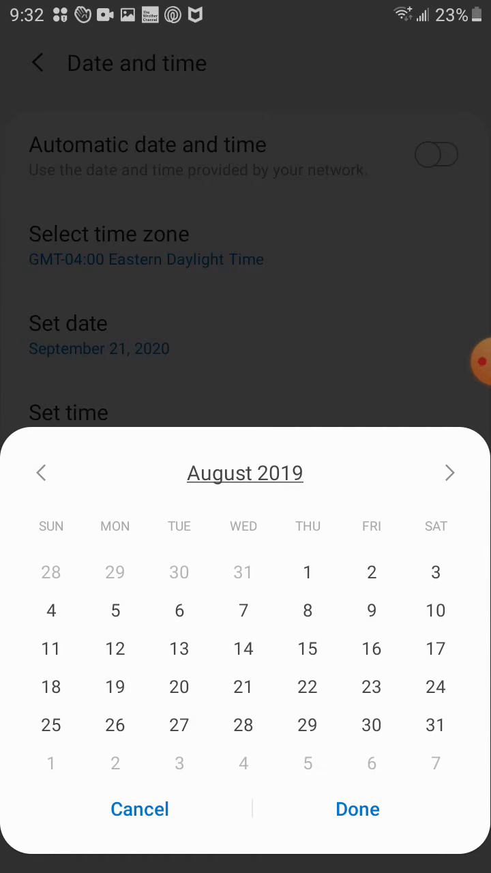
left_click(450, 472)
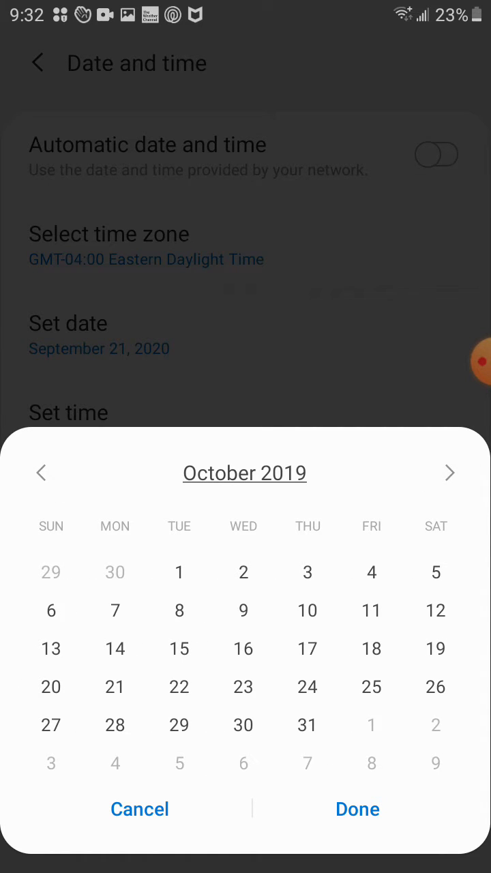
left_click(358, 809)
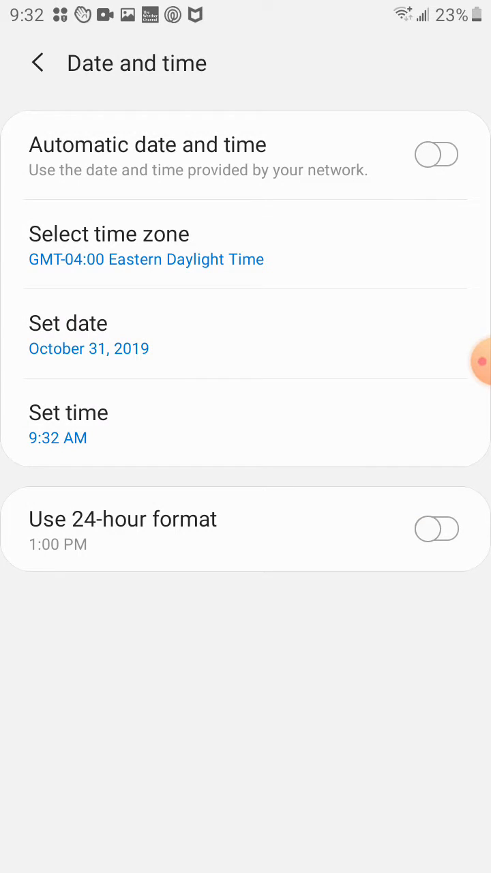
left_click(68, 411)
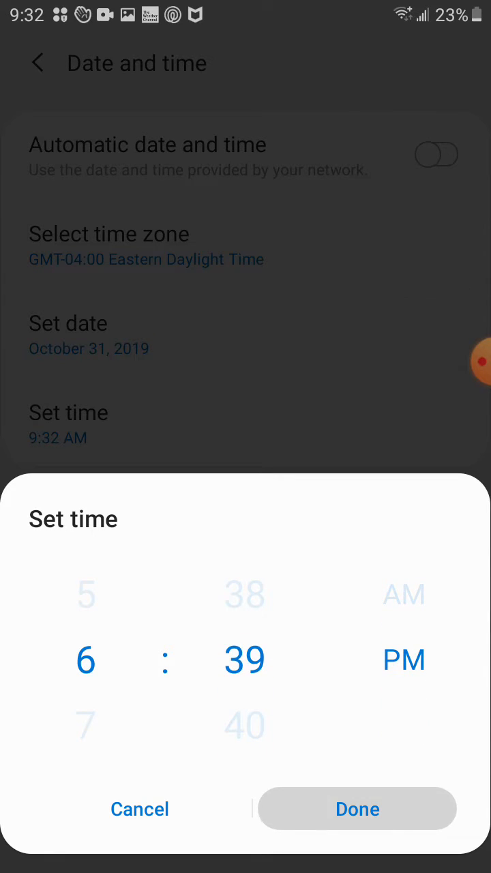
Save 6:39 PM as the time and go home to Thursday 31.
left_click(358, 809)
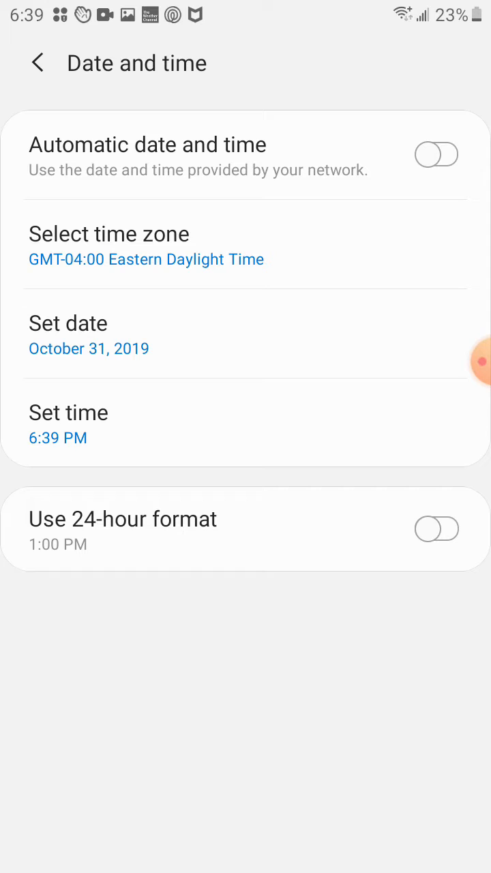
left_click(37, 62)
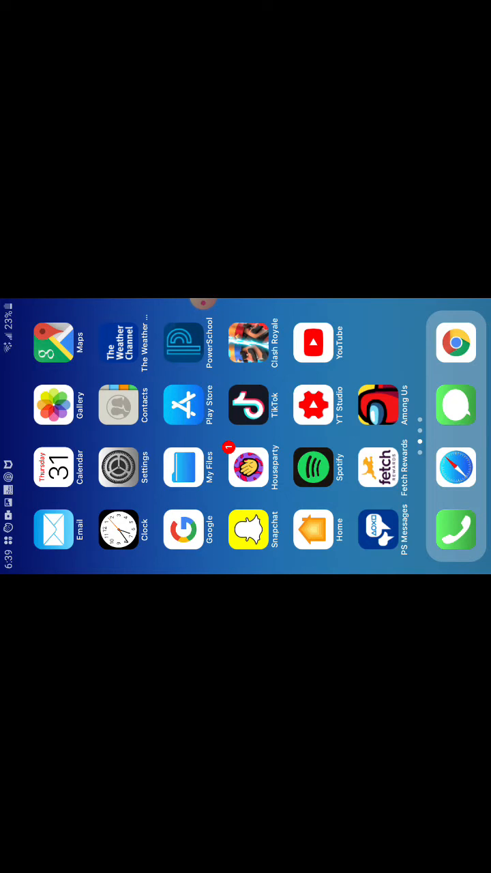
Launch Among Us from the home screen icon.
left_click(380, 406)
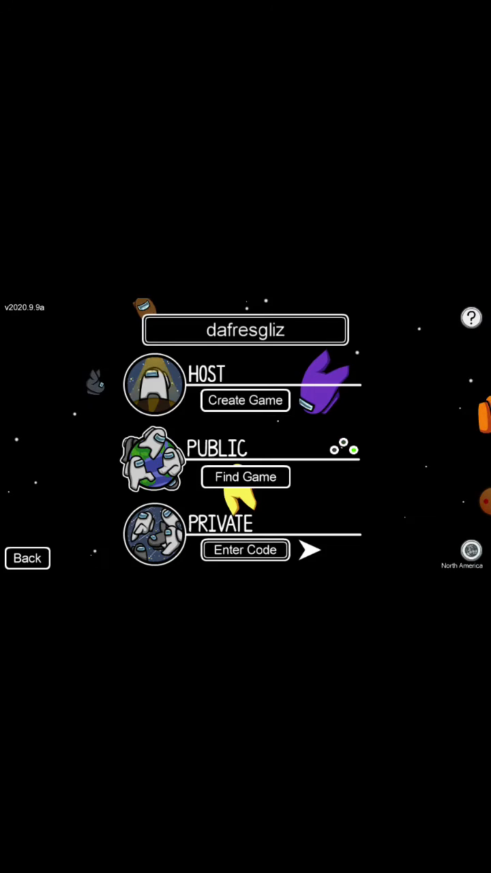
Join a public Skeld lobby and open the character customization panel.
left_click(245, 476)
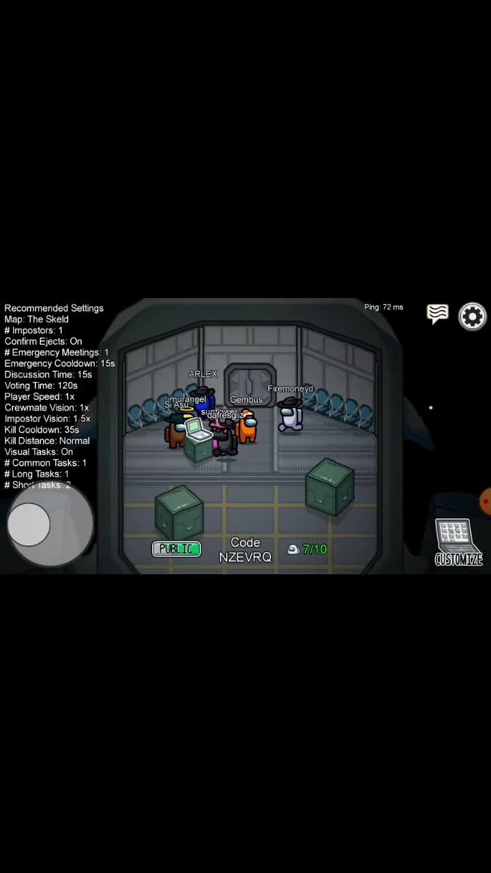
left_click(459, 543)
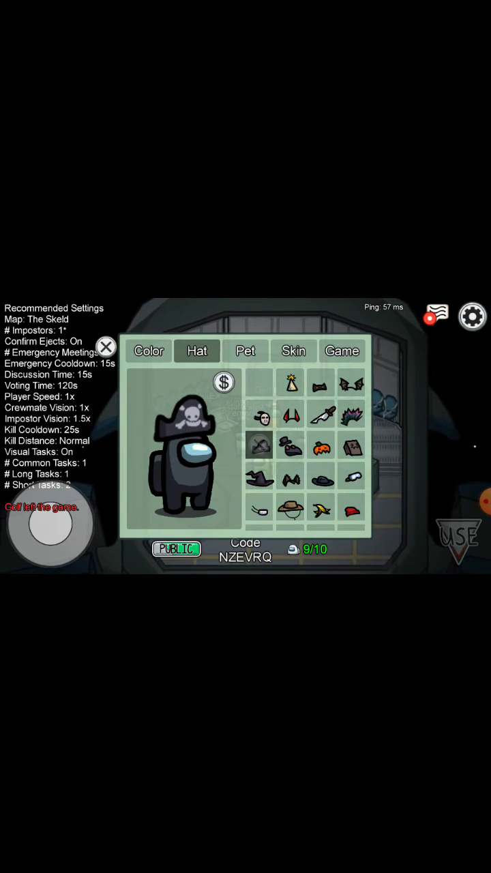
Try the party hat, mohawk, pumpkin, cat ears and paper bag hats, then close Customize.
left_click(290, 382)
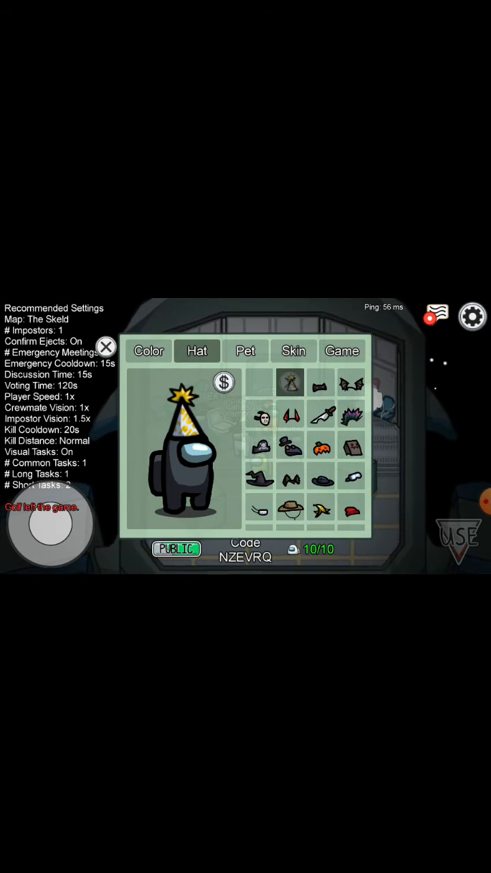
left_click(352, 414)
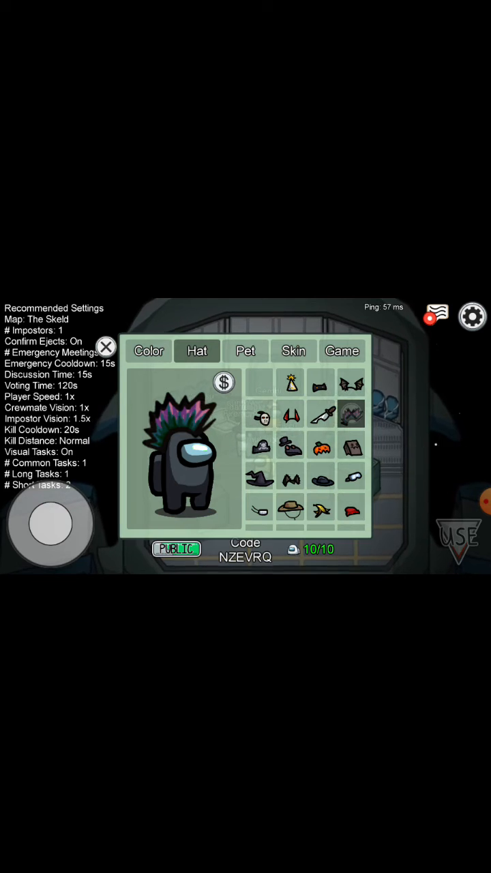
left_click(321, 447)
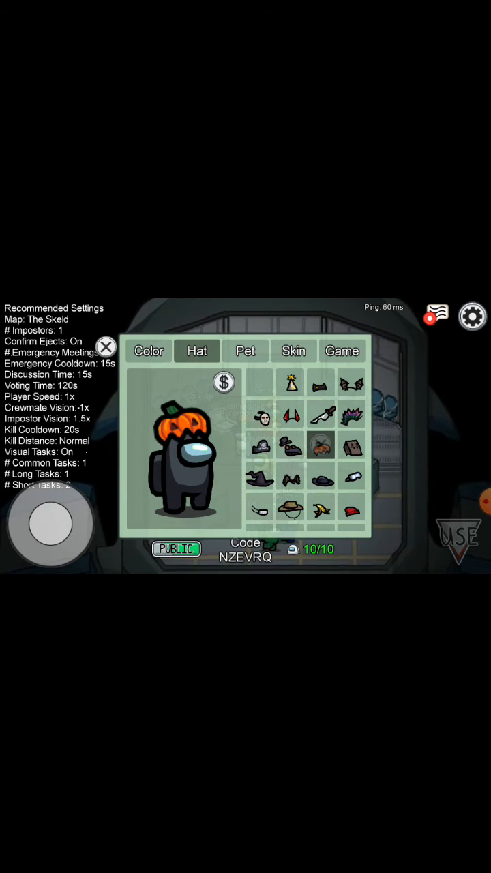
left_click(290, 477)
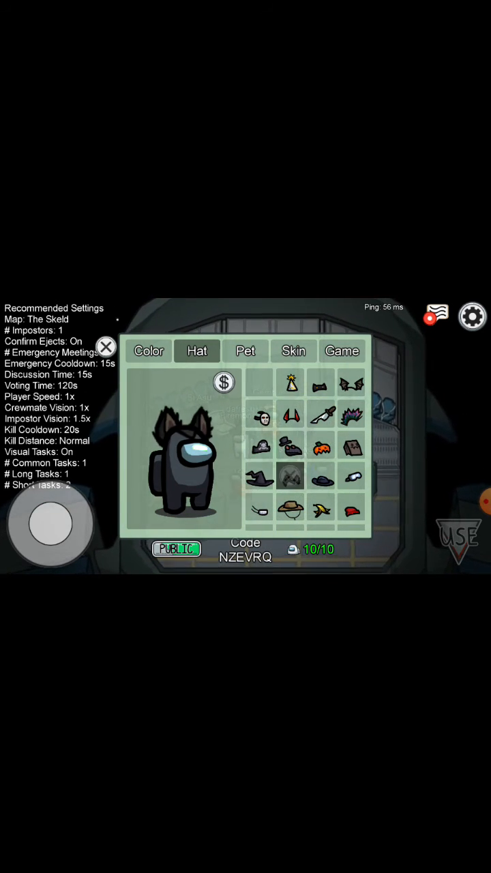
left_click(351, 447)
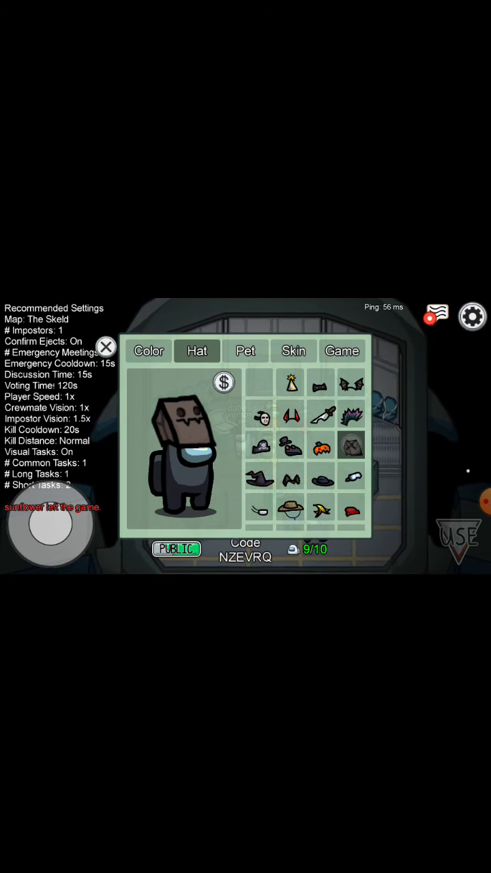
left_click(106, 348)
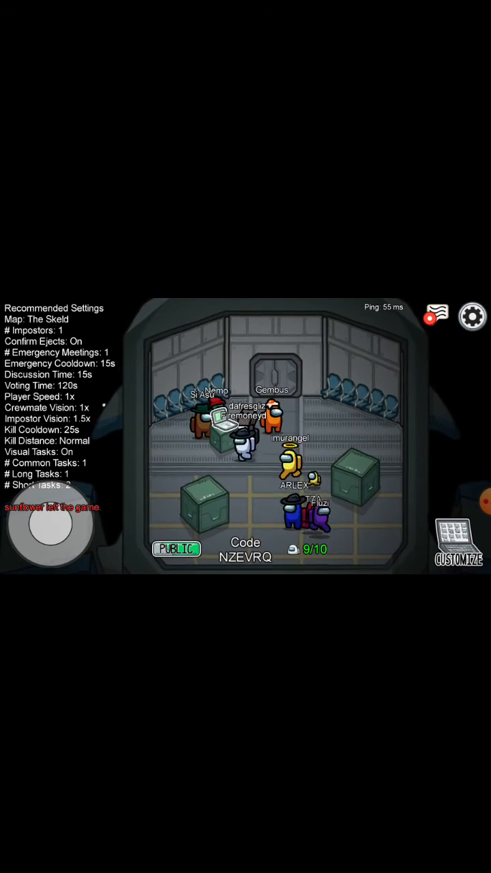